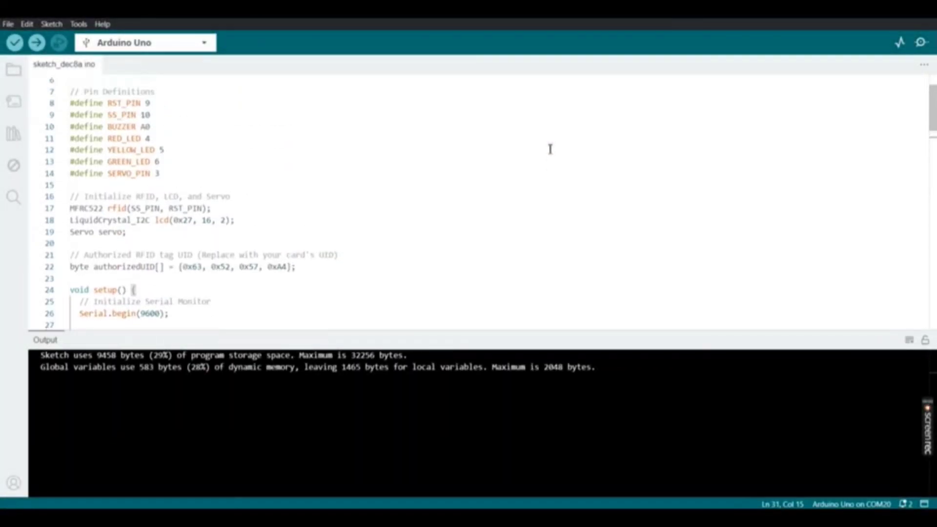
Step: Review the board and port settings in the Arduino IDE without changing them
scroll(up, 3)
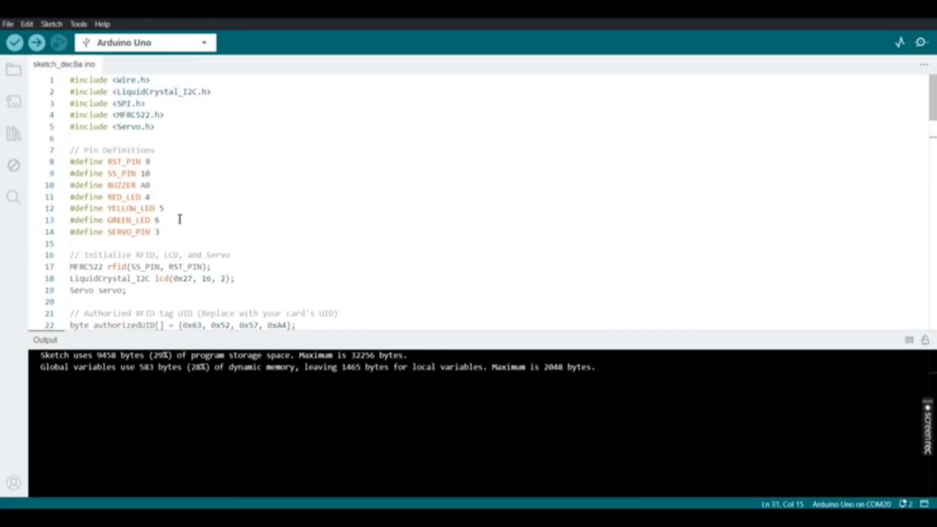
scroll(down, 3)
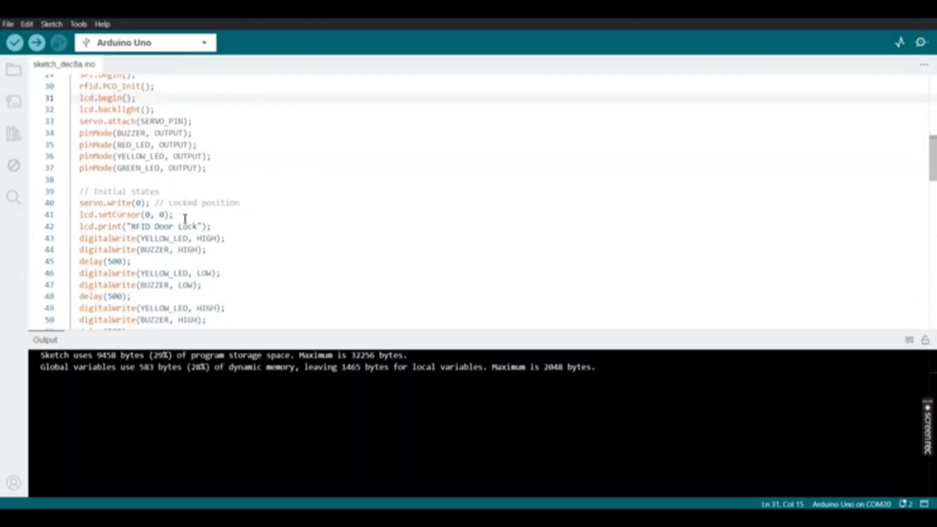
scroll(down, 3)
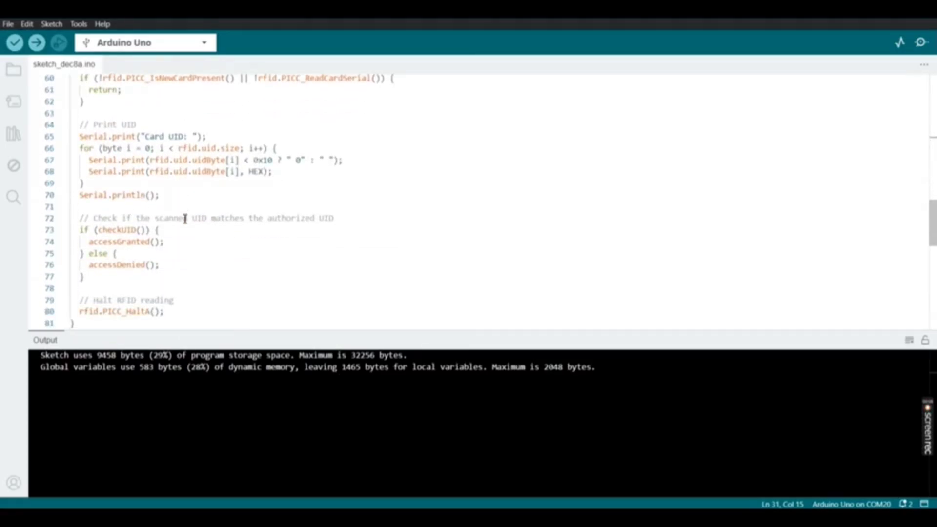
scroll(down, 3)
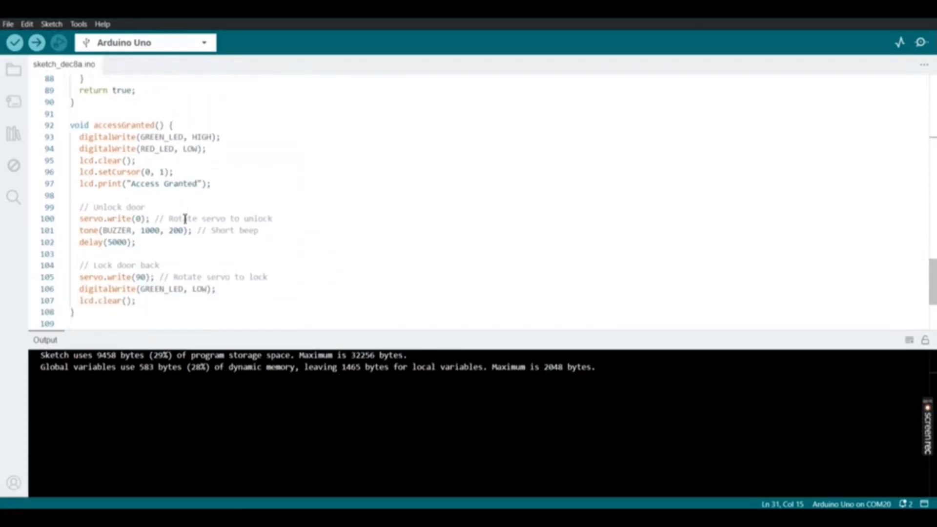
click(78, 24)
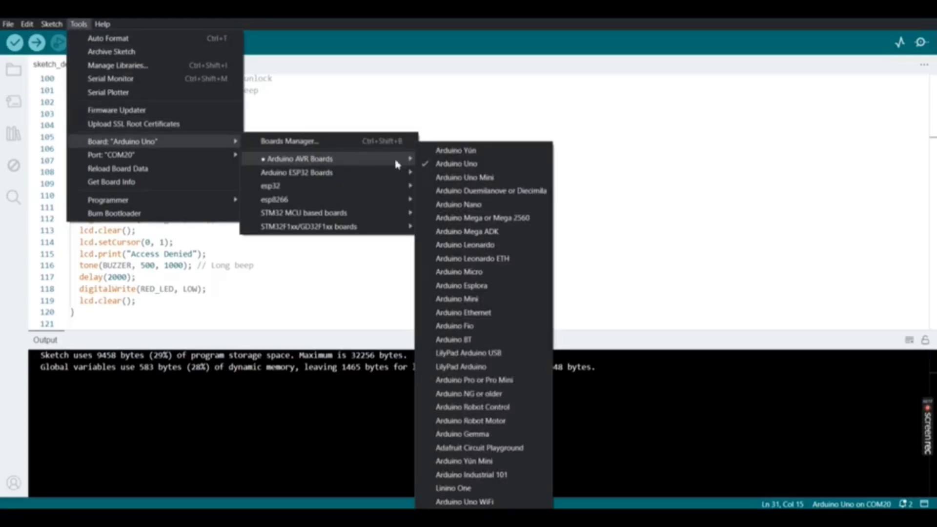
click(456, 164)
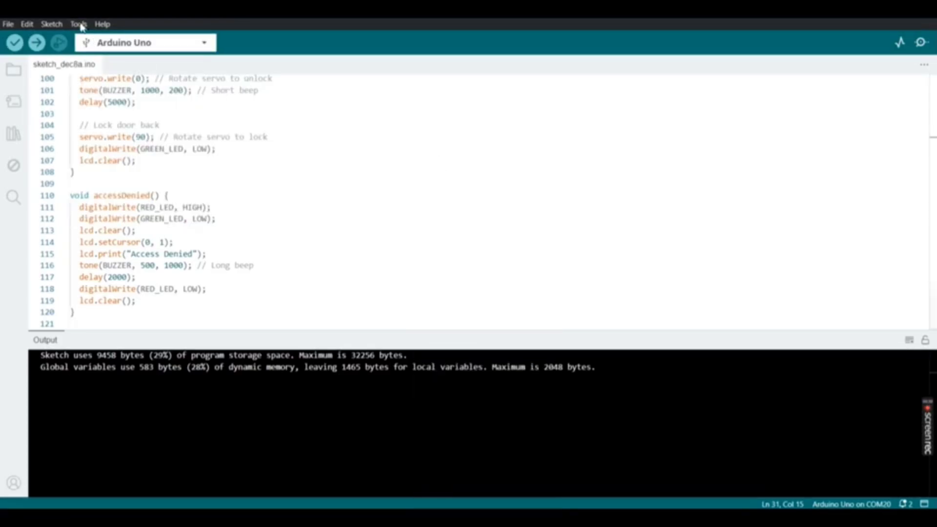
Step: Launch Device Manager and expand Ports to confirm USB-SERIAL CH340 on COM20
click(78, 24)
text(de)
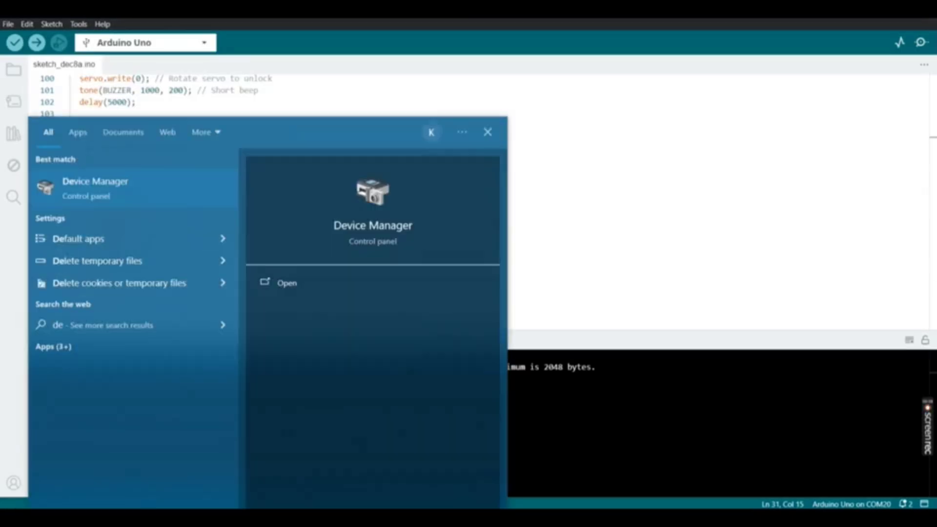
click(287, 282)
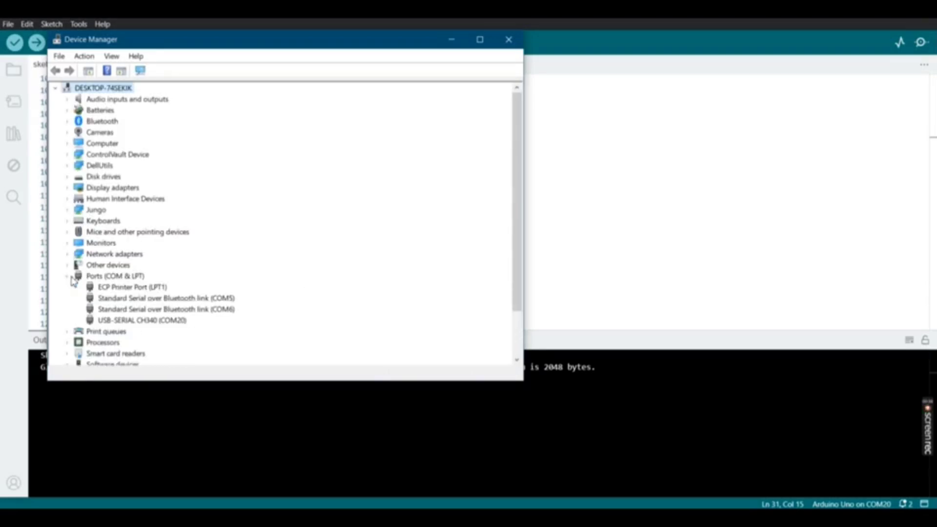
click(140, 320)
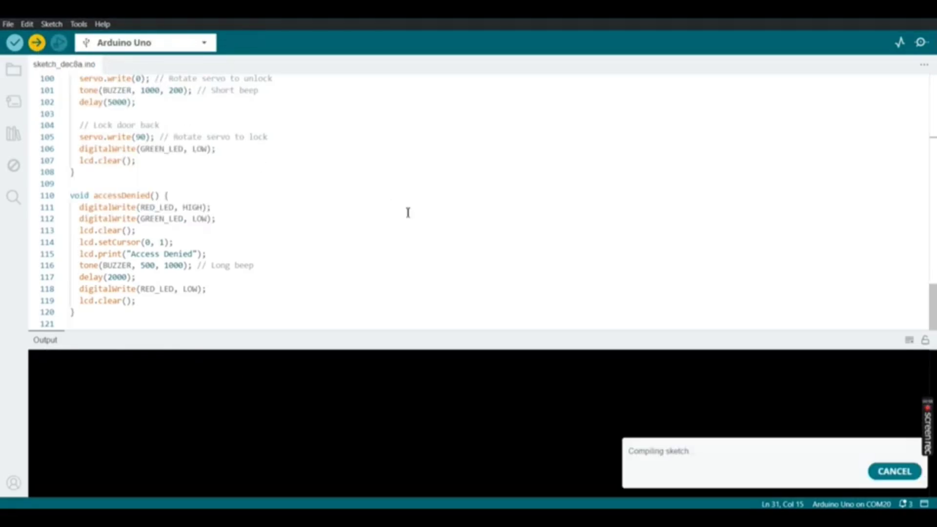
mouse_move(735, 464)
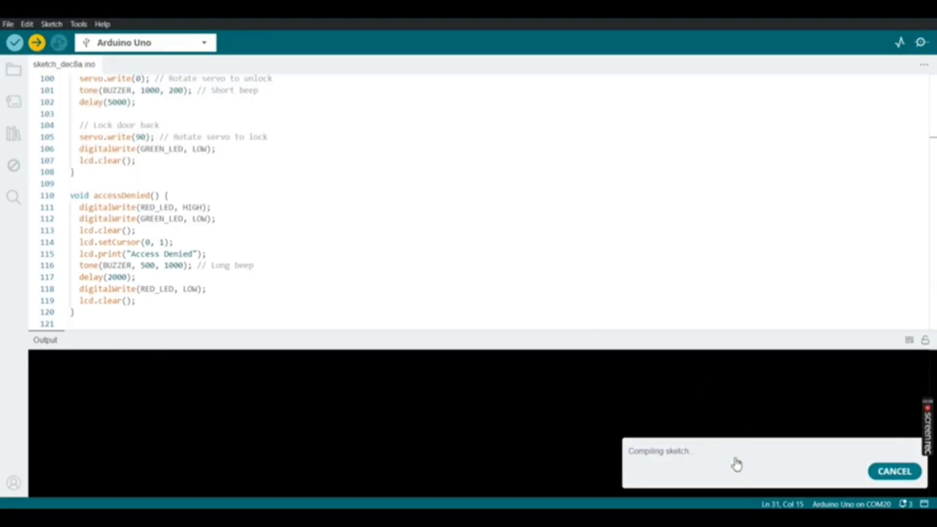